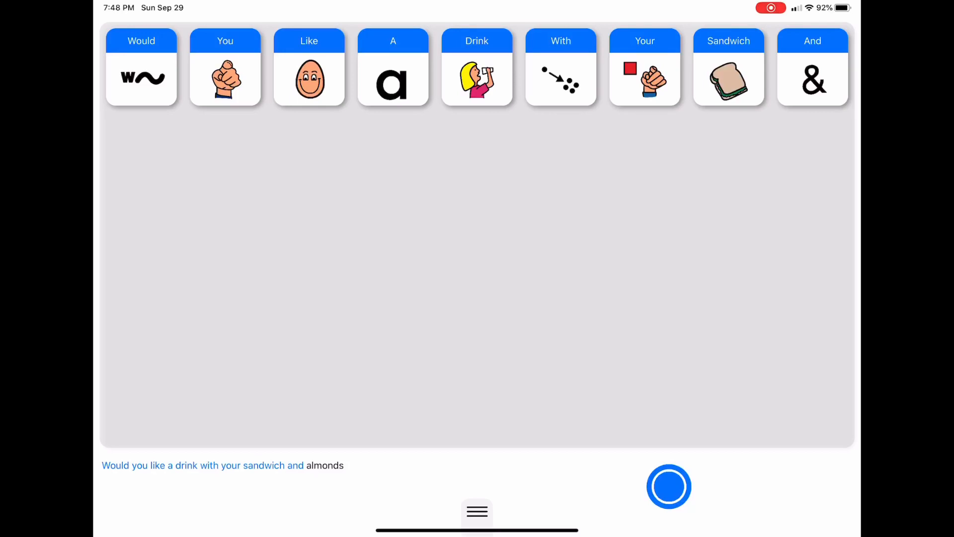
# Step: Open the Symbol Display settings and set Symbol Size to XL
pyautogui.click(476, 511)
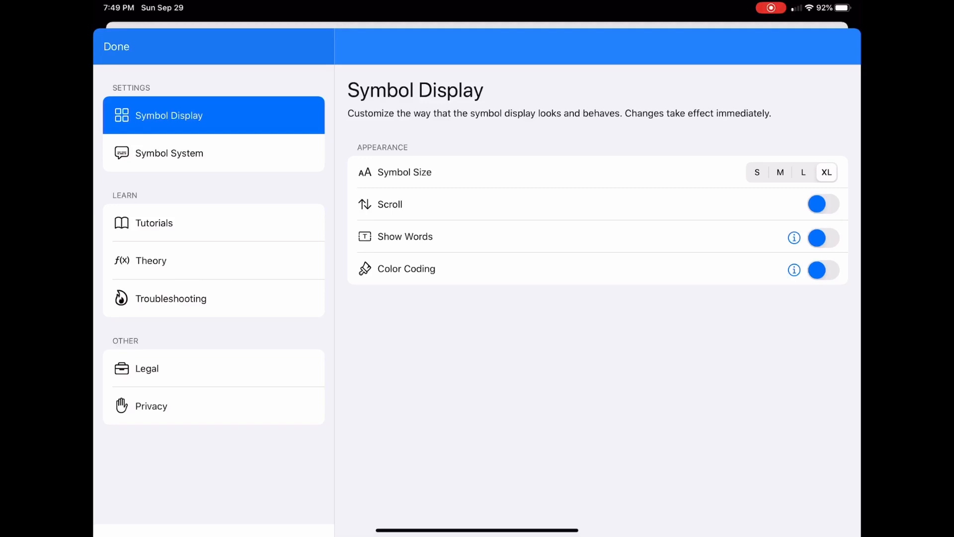
pyautogui.click(116, 46)
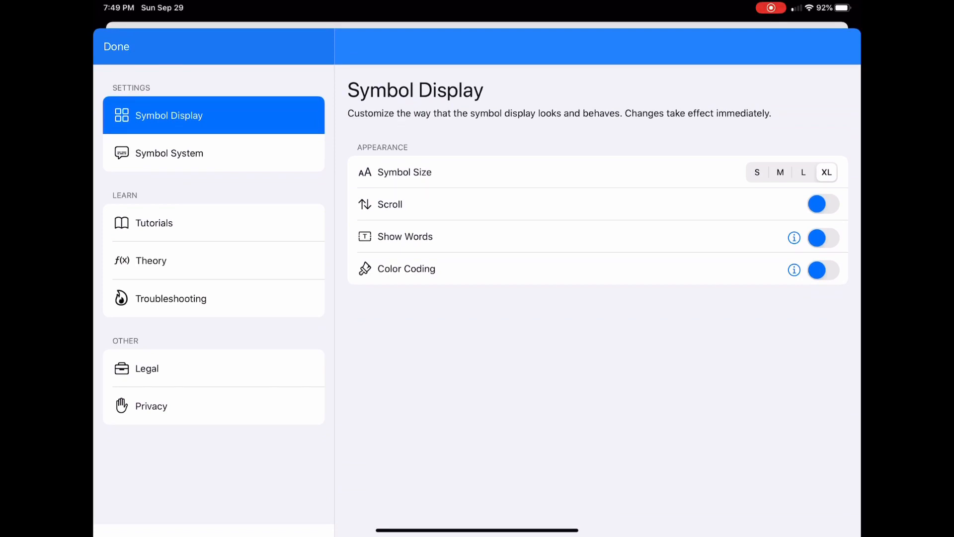
# Step: Turn Scroll on, check the extra-large symbols scroll, and reopen Symbol Display settings
pyautogui.click(823, 204)
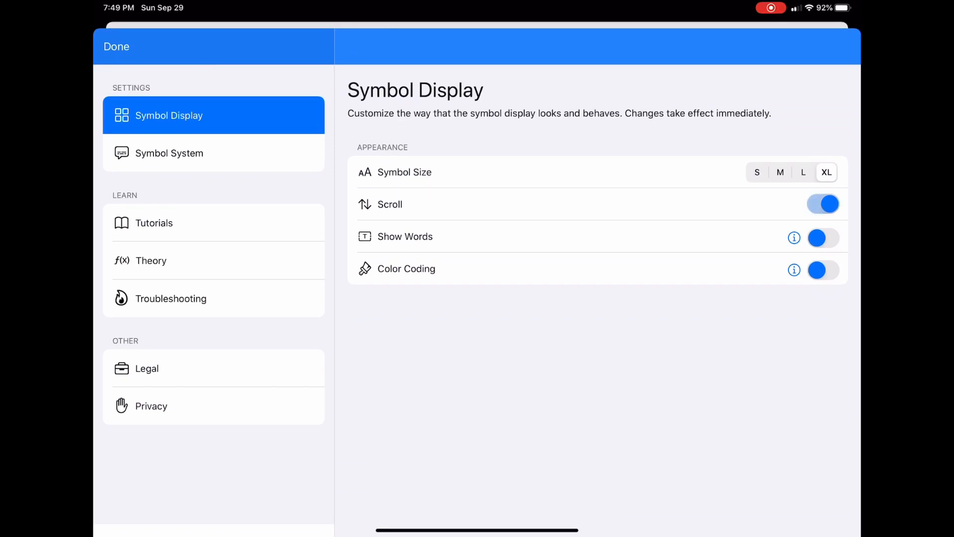
pyautogui.click(117, 46)
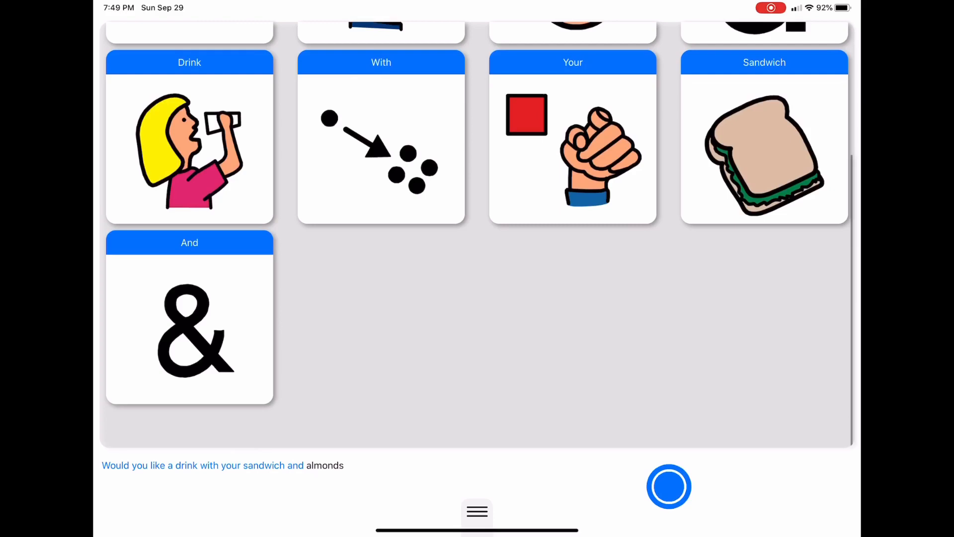
pyautogui.scroll(-3)
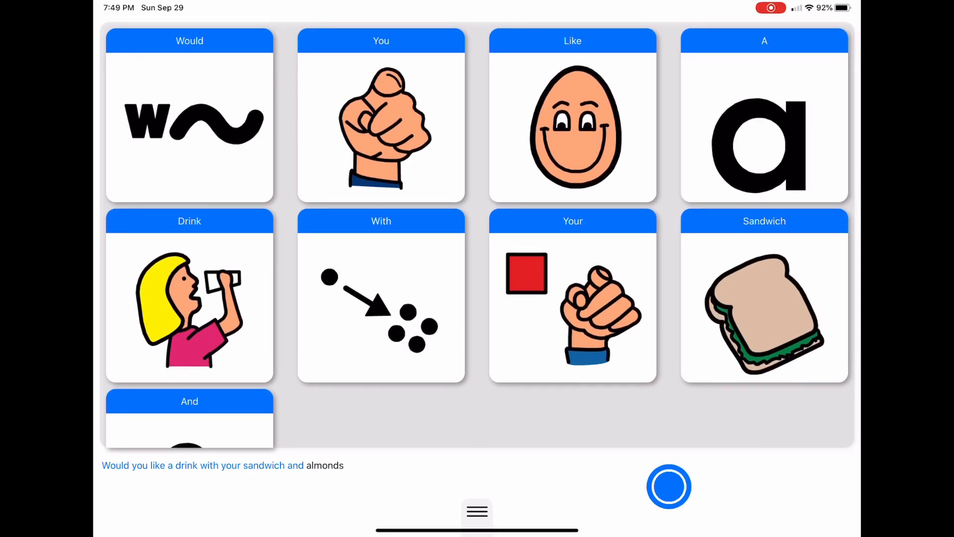
pyautogui.click(477, 512)
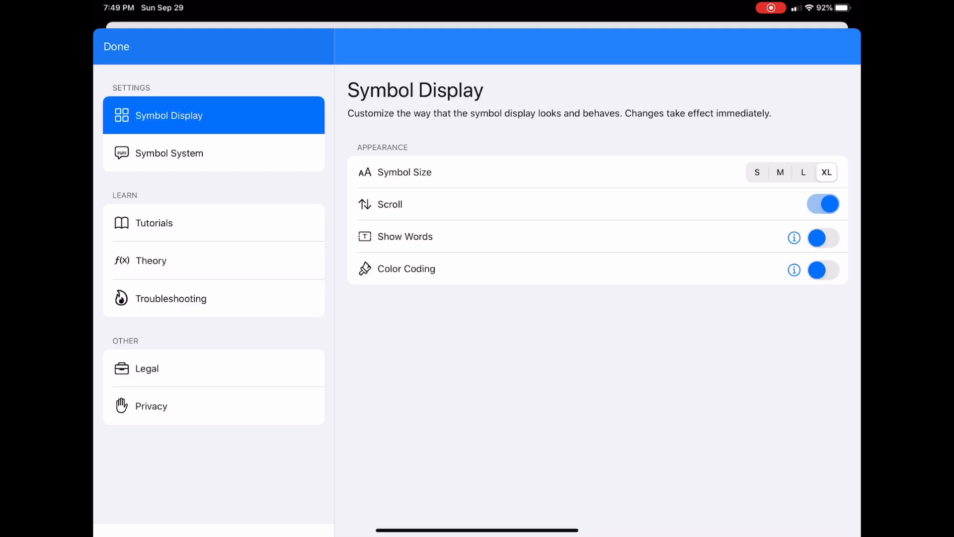
# Step: Turn Show Words on and scroll the board to find the word-only Almonds tile
pyautogui.click(795, 238)
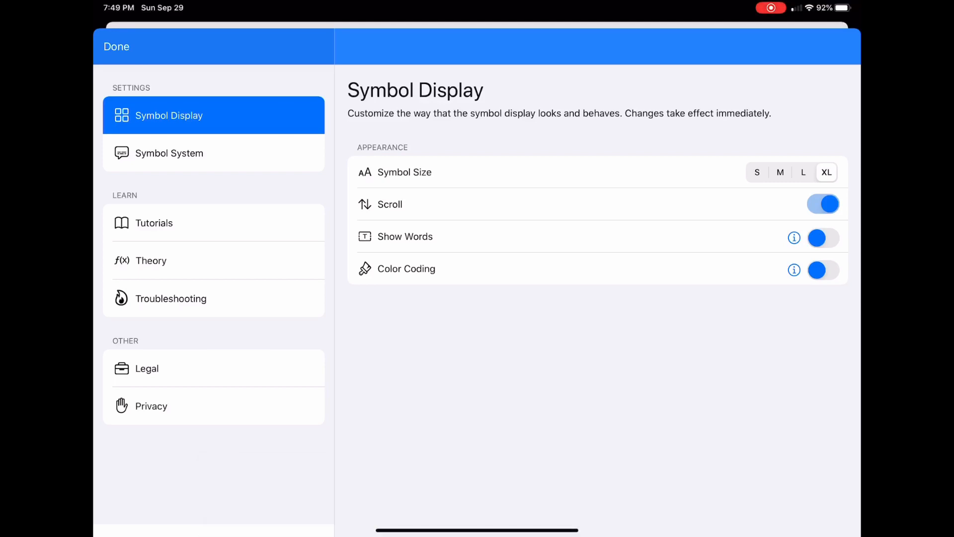
pyautogui.click(823, 237)
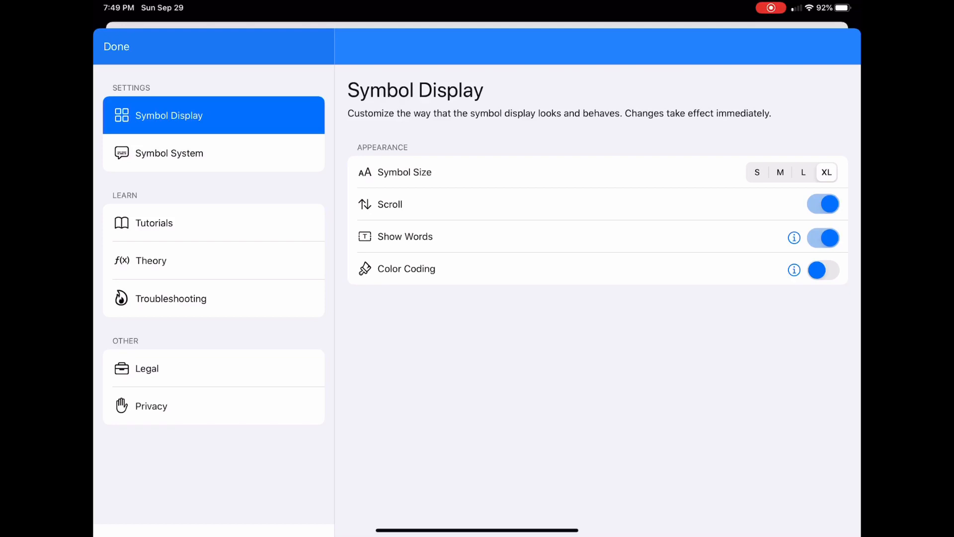
pyautogui.click(116, 46)
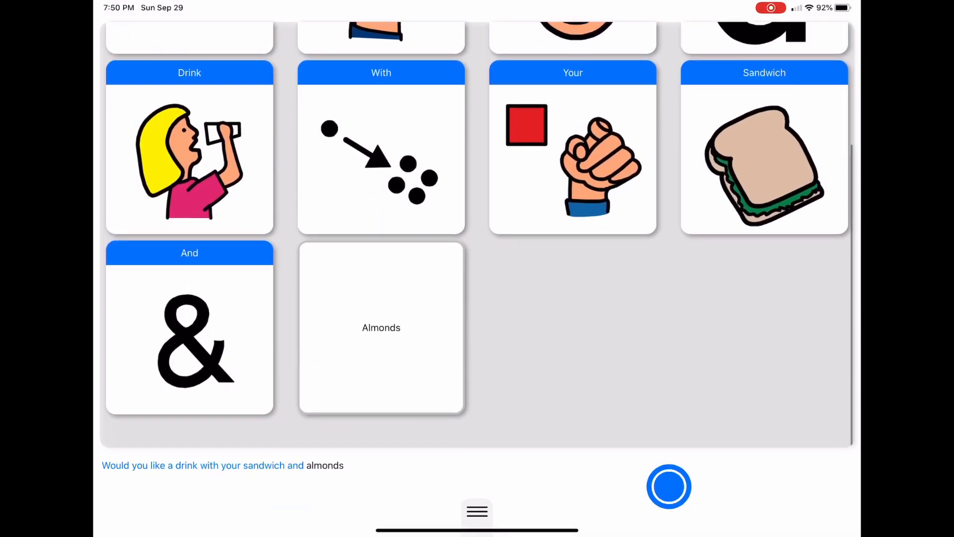
pyautogui.scroll(-3)
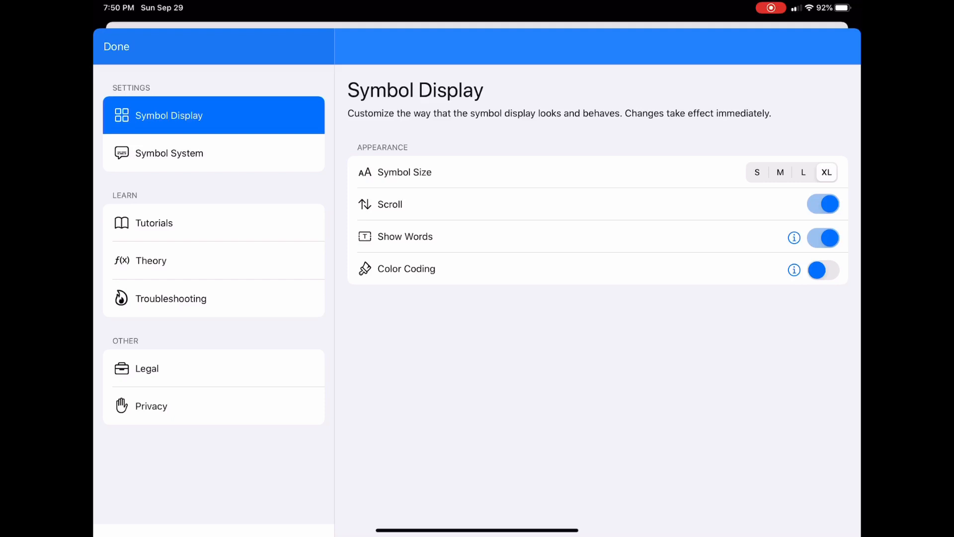
# Step: Turn Color Coding on, read its info, and scroll the board's part-of-speech headers
pyautogui.click(823, 269)
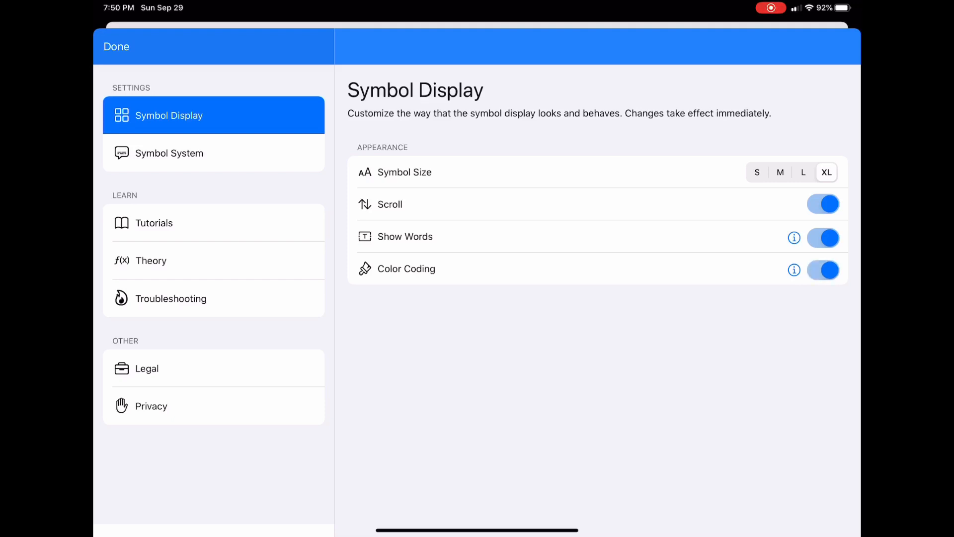
pyautogui.click(793, 270)
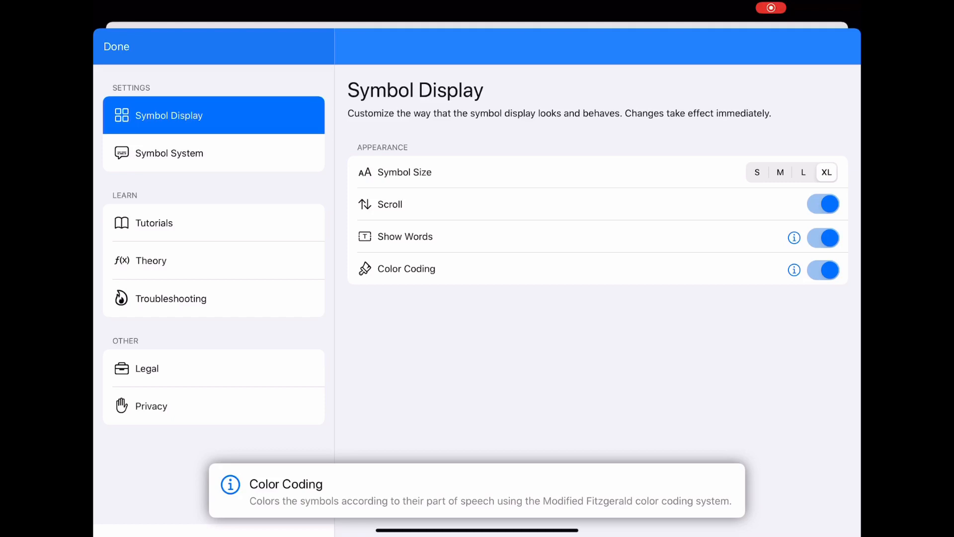
pyautogui.click(116, 46)
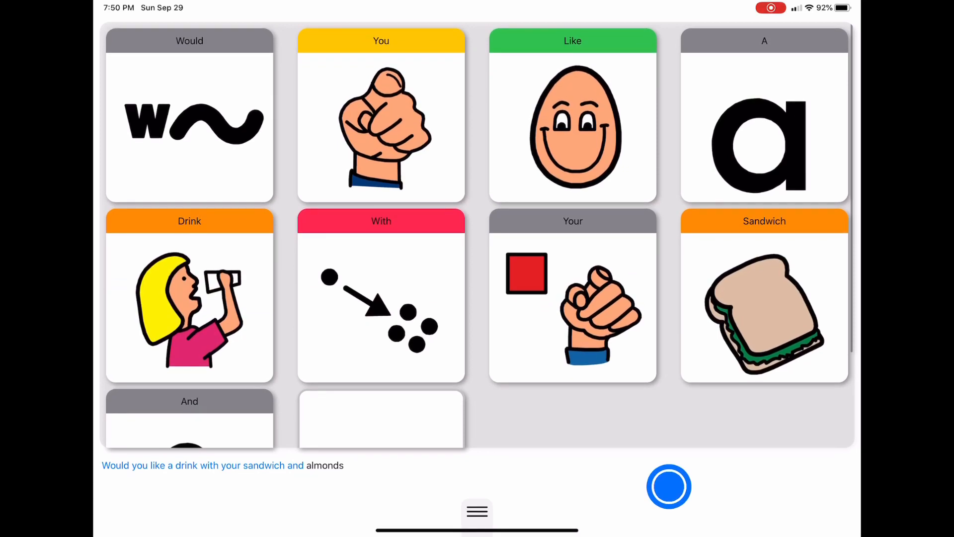
pyautogui.scroll(-3)
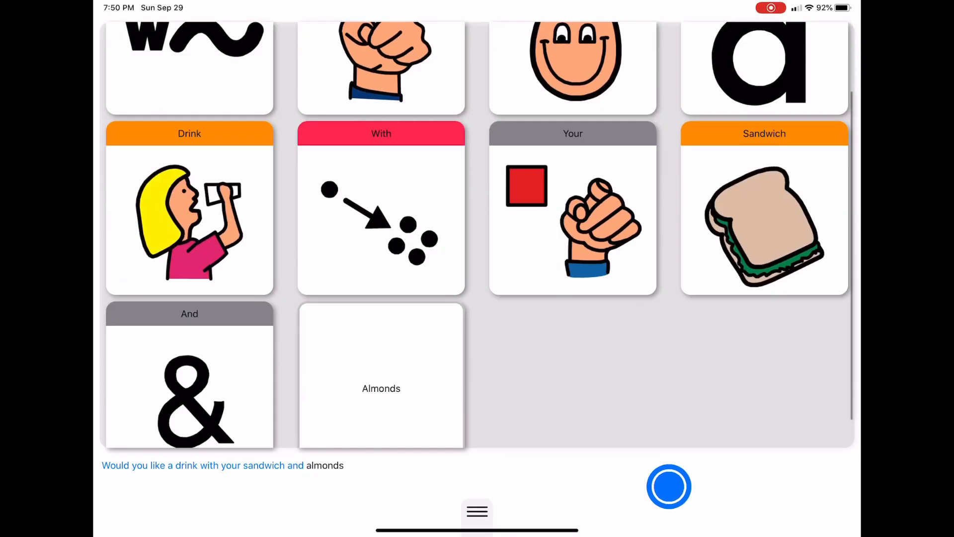
pyautogui.scroll(3)
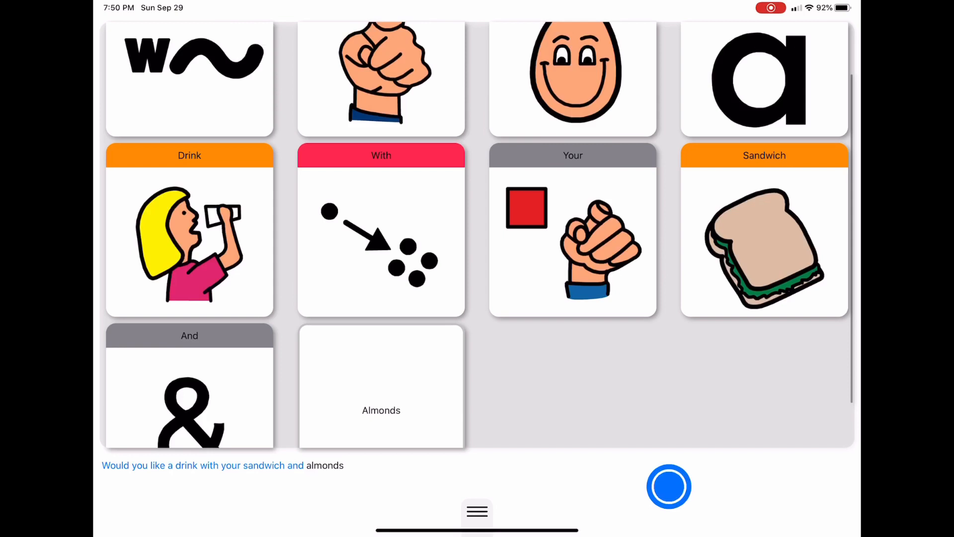
pyautogui.scroll(-3)
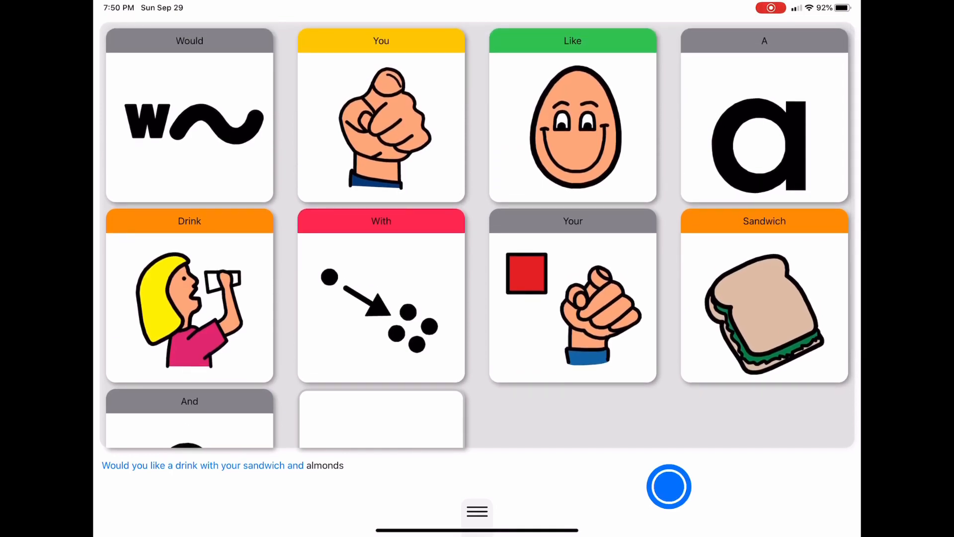